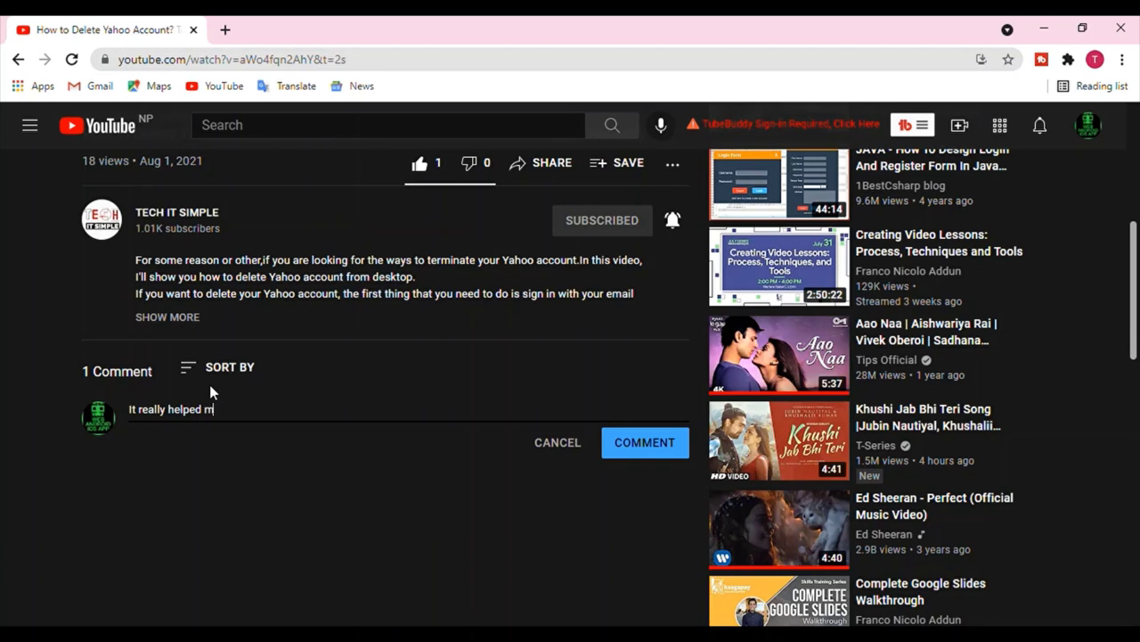
Step: Post the comment 'It really helped me. Thank you.' under the Yahoo account deletion video
text(e. Thank y)
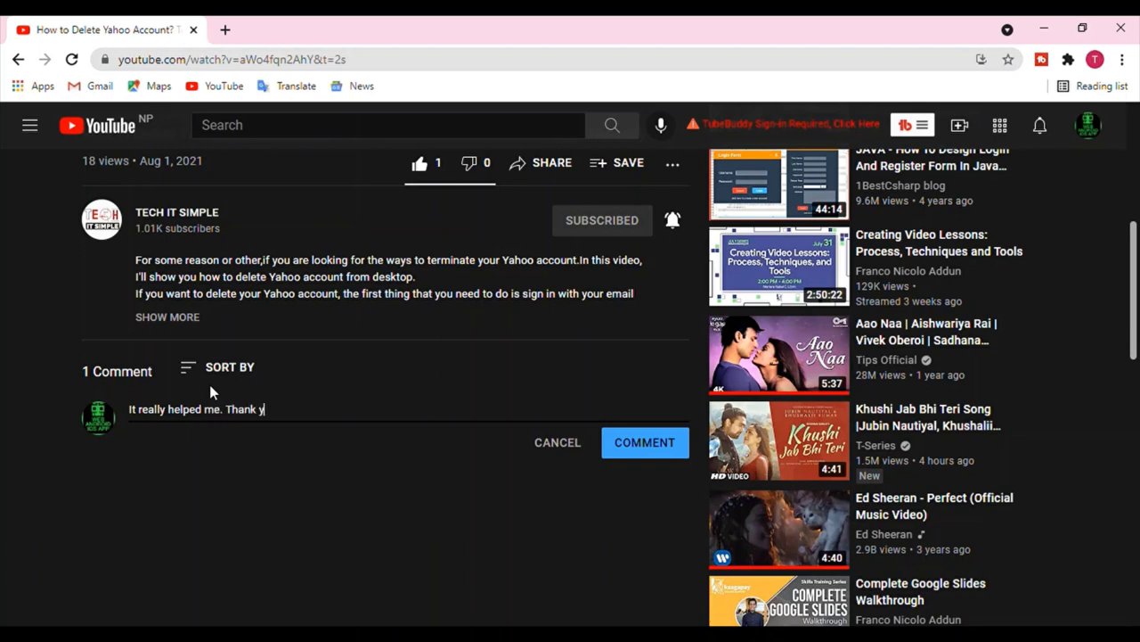
click(645, 442)
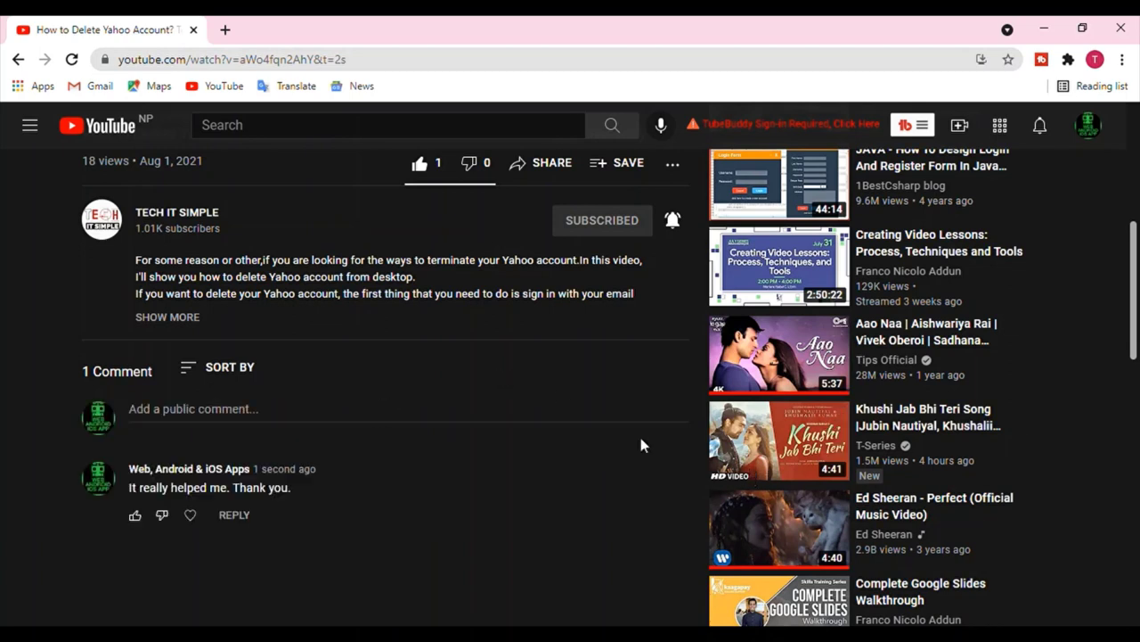